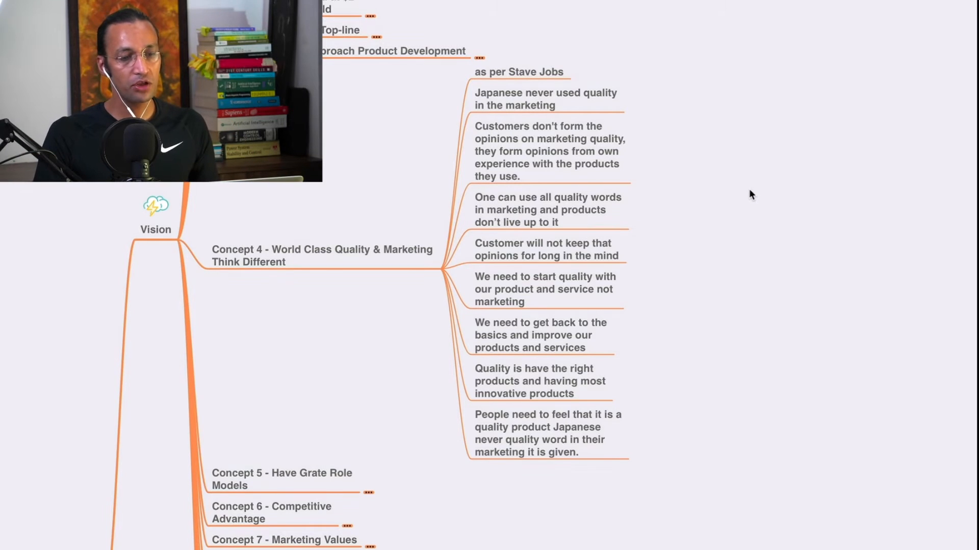
mouse_move(743, 194)
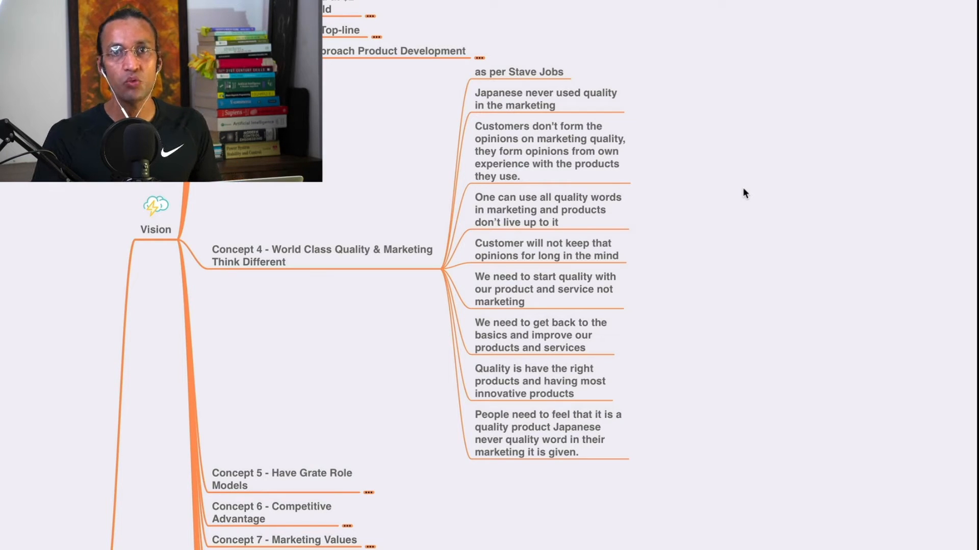
mouse_move(761, 217)
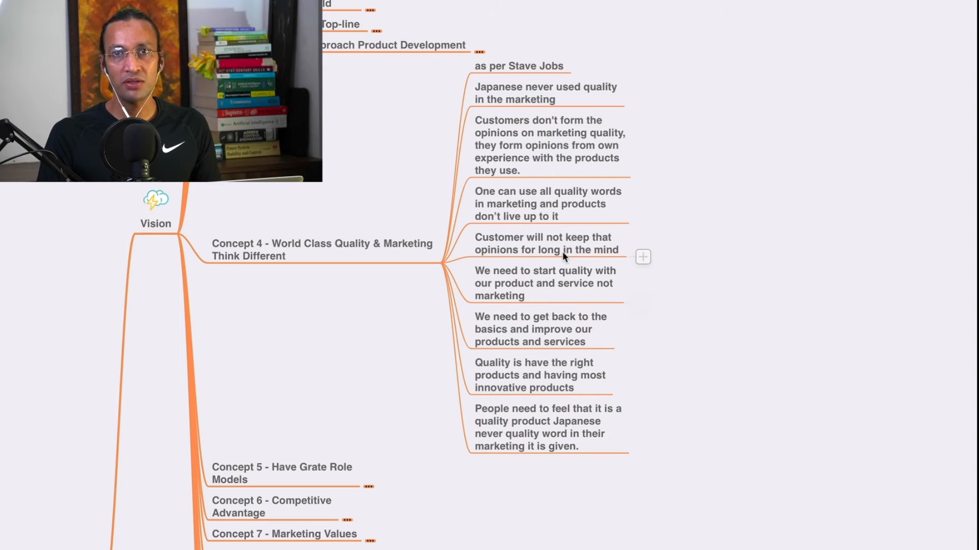
mouse_move(592, 254)
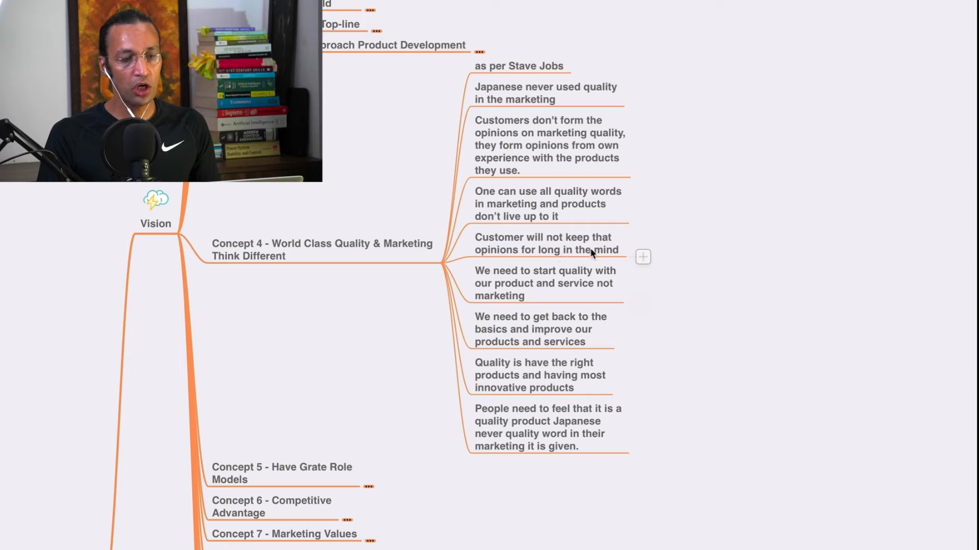
mouse_move(592, 265)
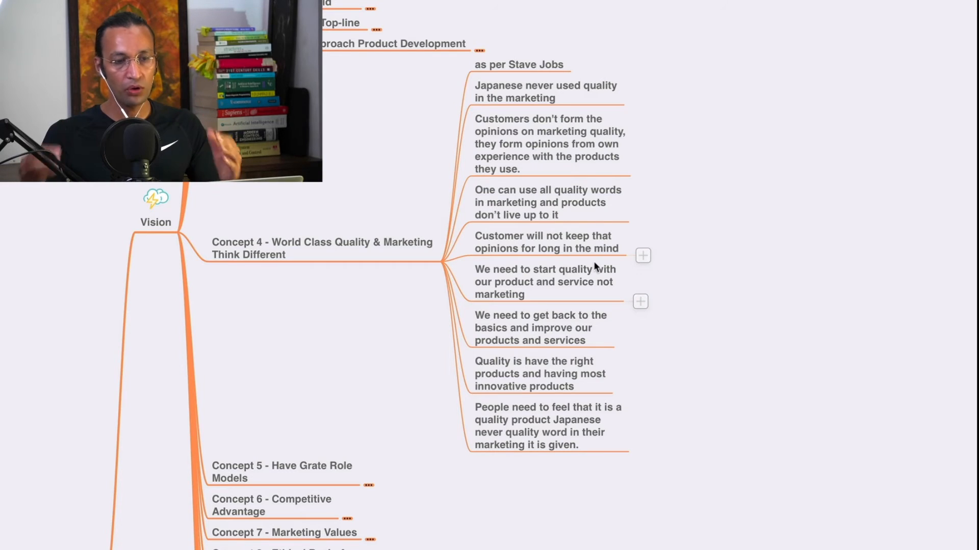
mouse_move(600, 284)
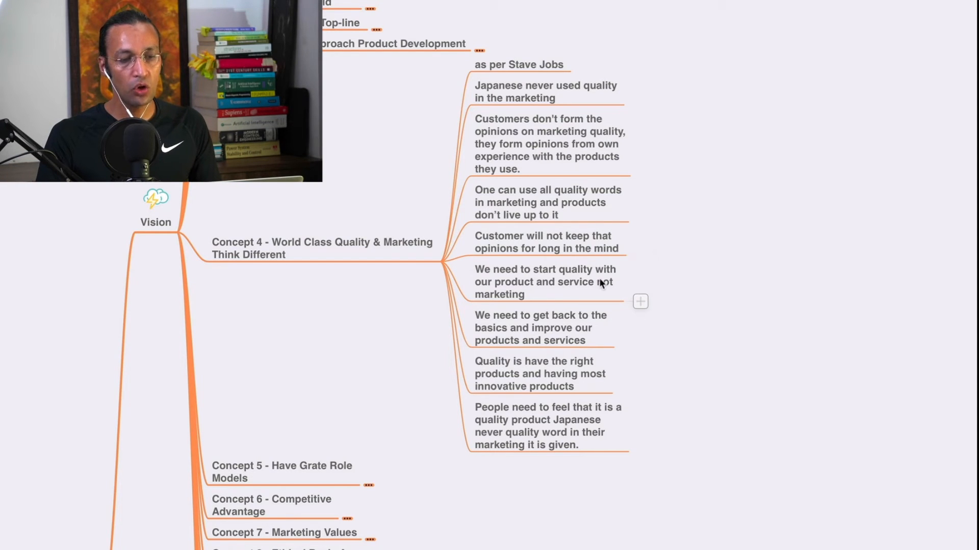
mouse_move(592, 301)
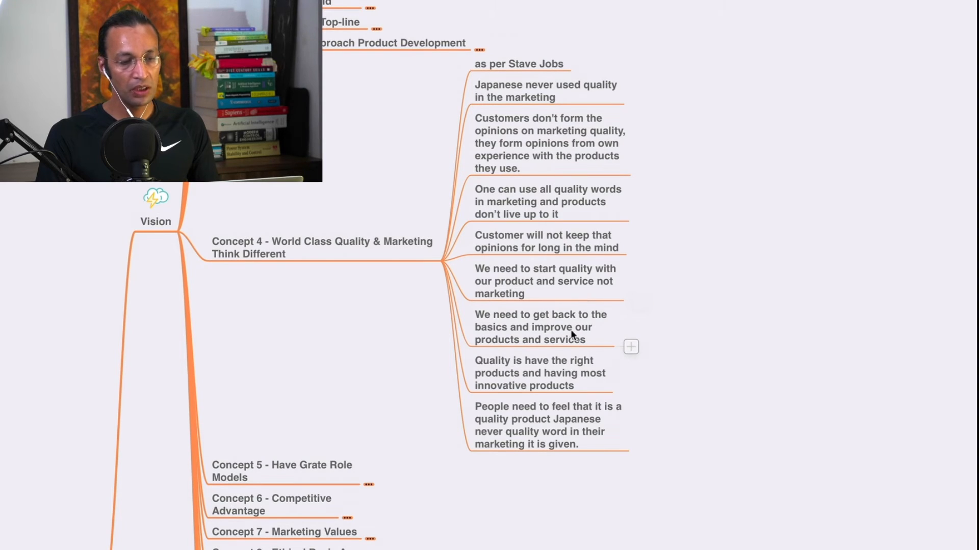
mouse_move(550, 330)
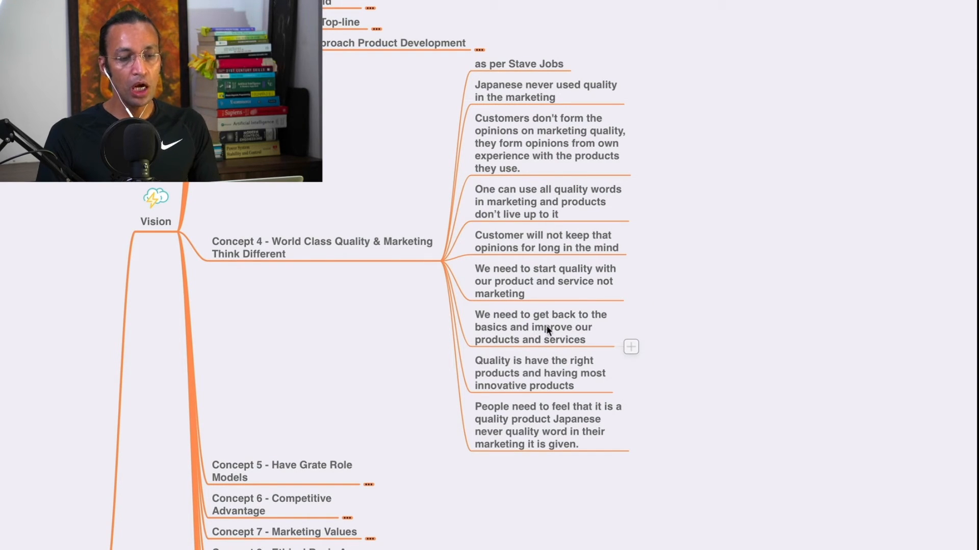
mouse_move(570, 346)
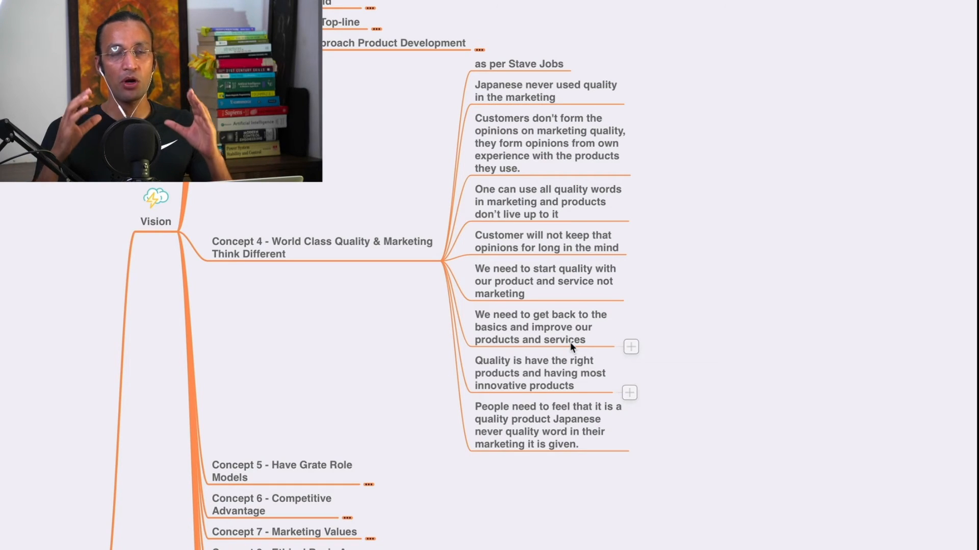
mouse_move(591, 382)
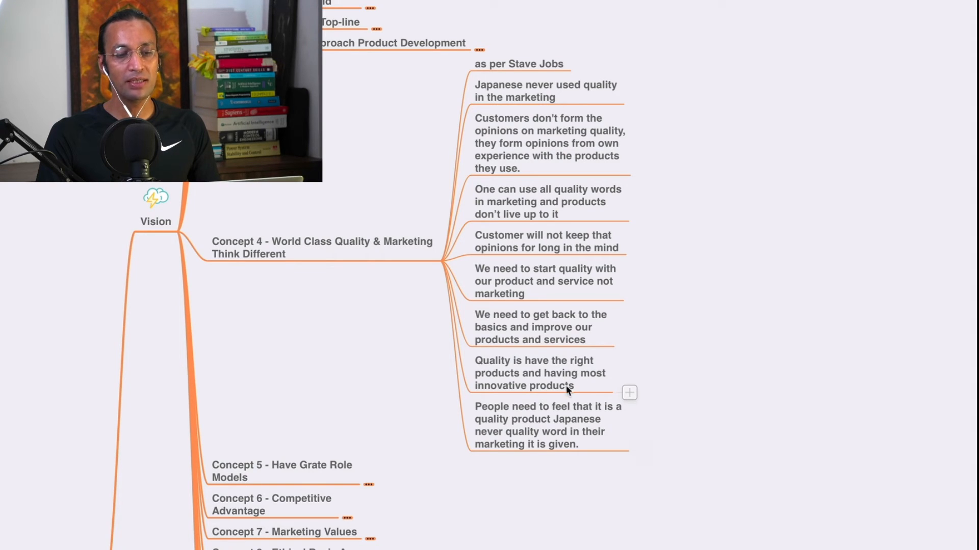
scroll("down", 3)
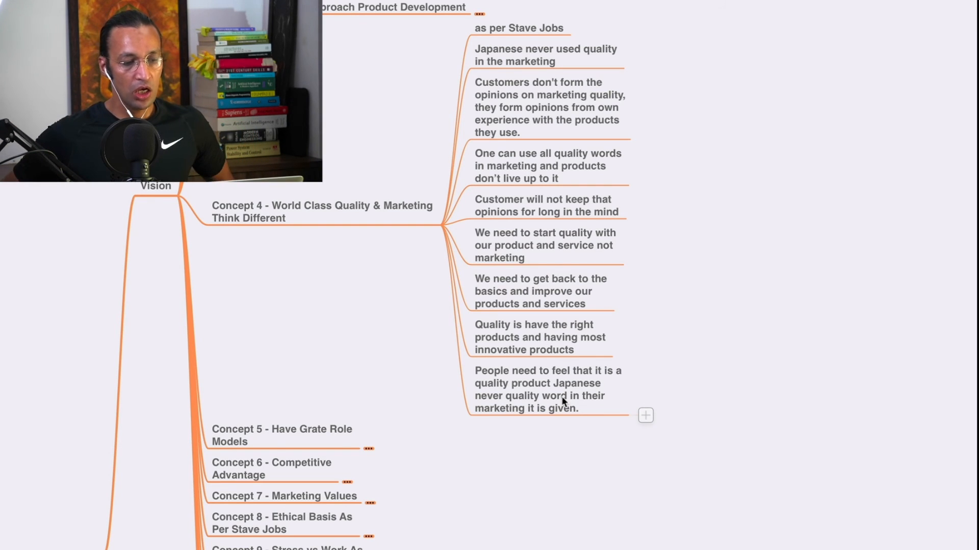
mouse_move(598, 127)
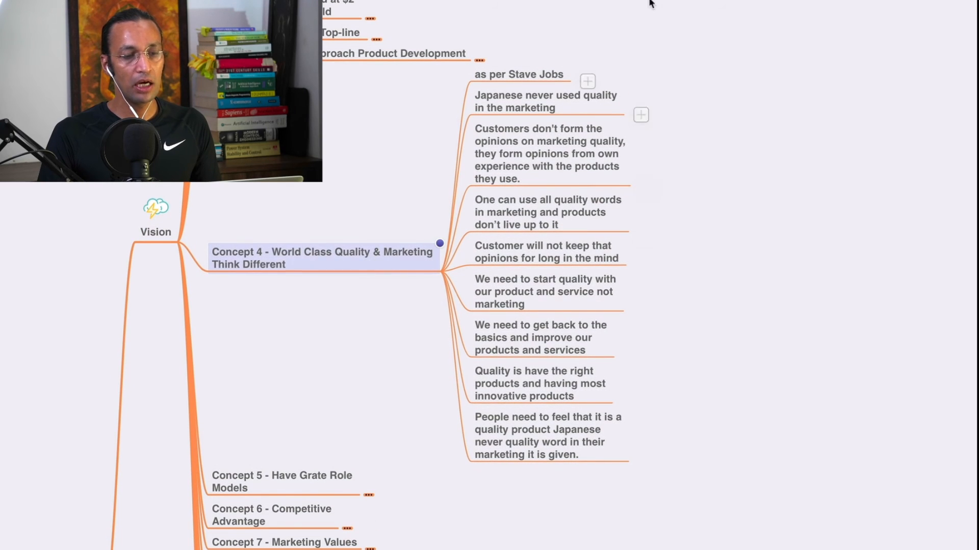
mouse_move(671, 206)
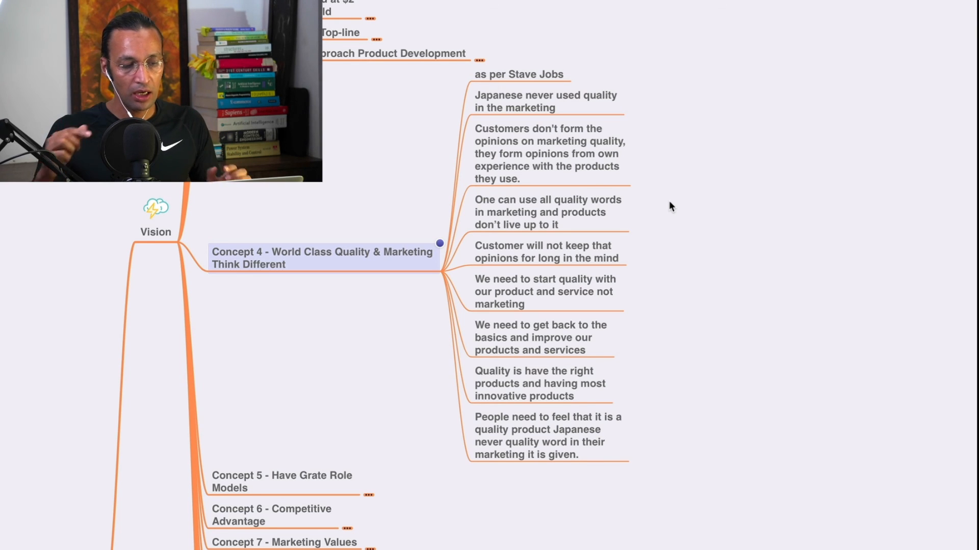
mouse_move(684, 194)
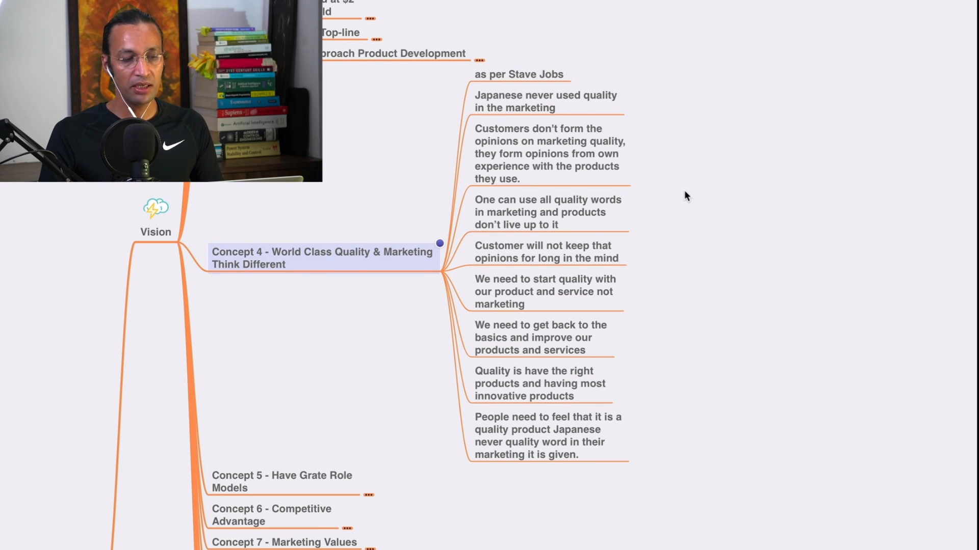
scroll("up", 3)
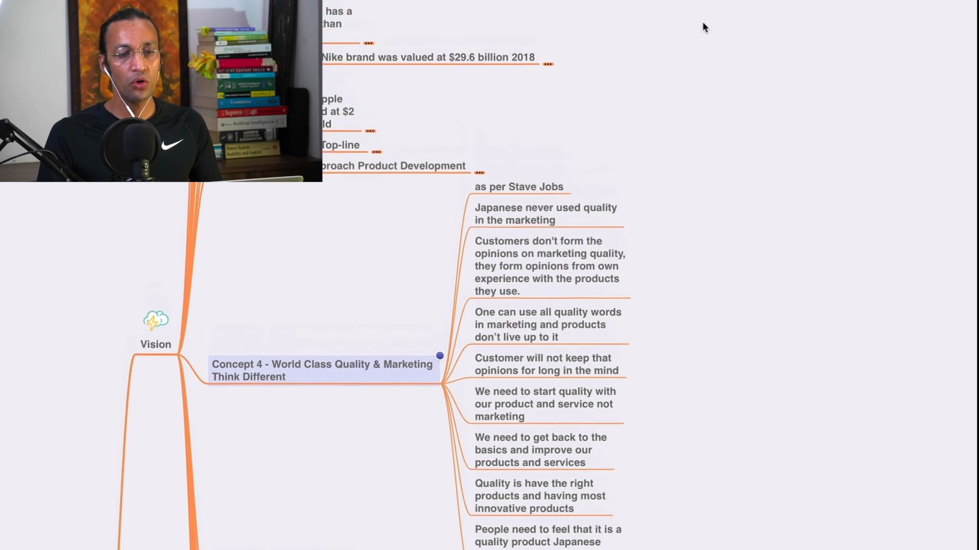